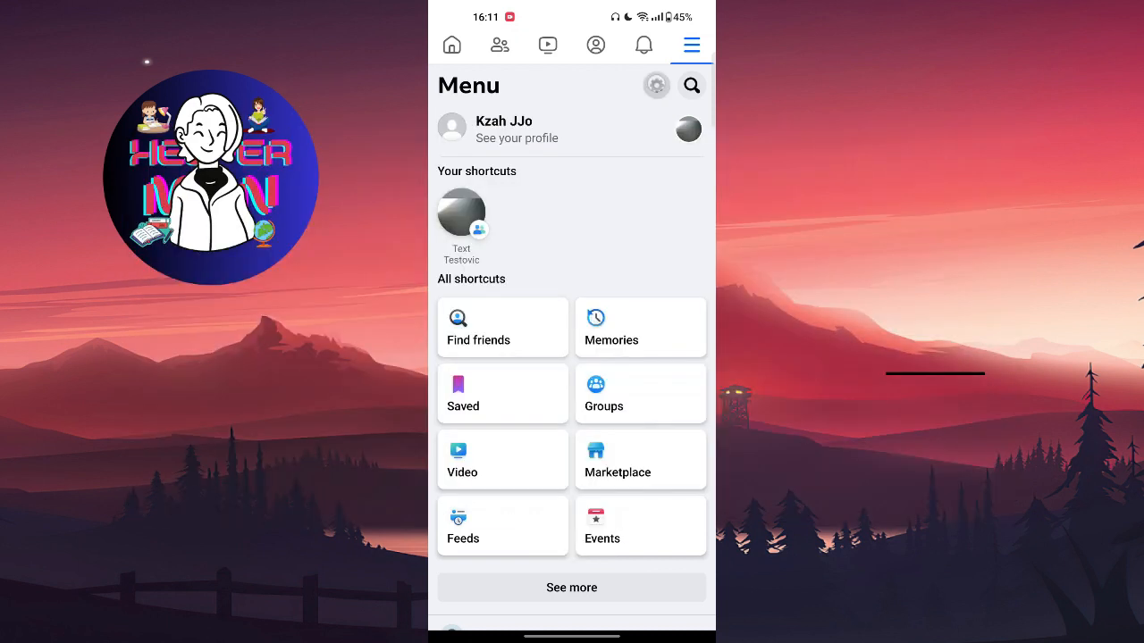
- From Settings & privacy, start Privacy Checkup's 'Who can see what you share' topic
click(656, 85)
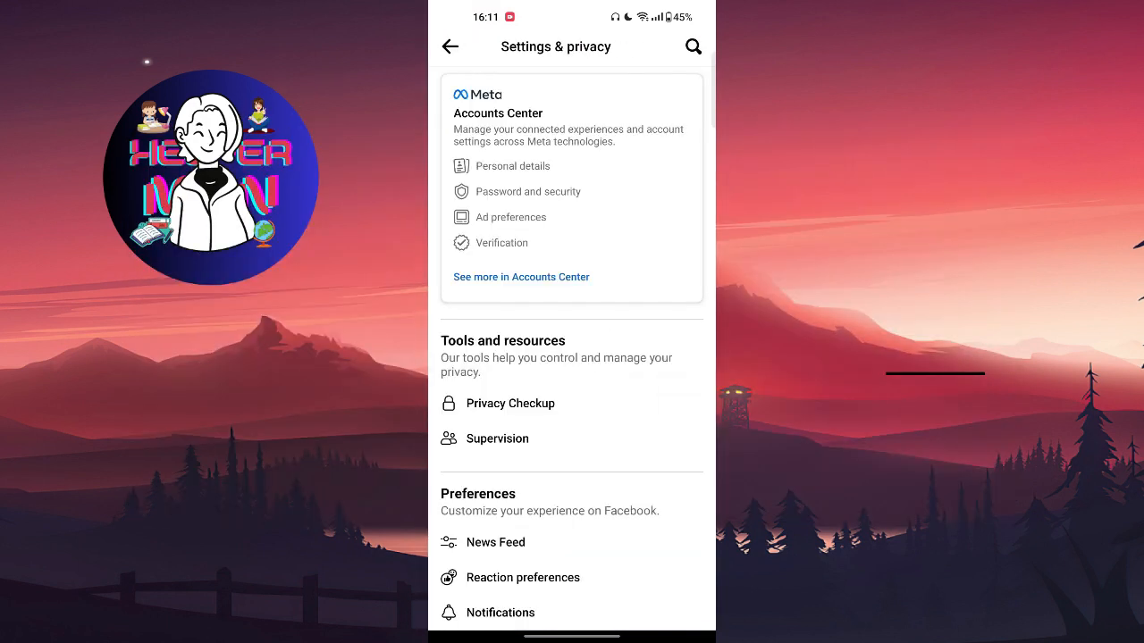
click(510, 403)
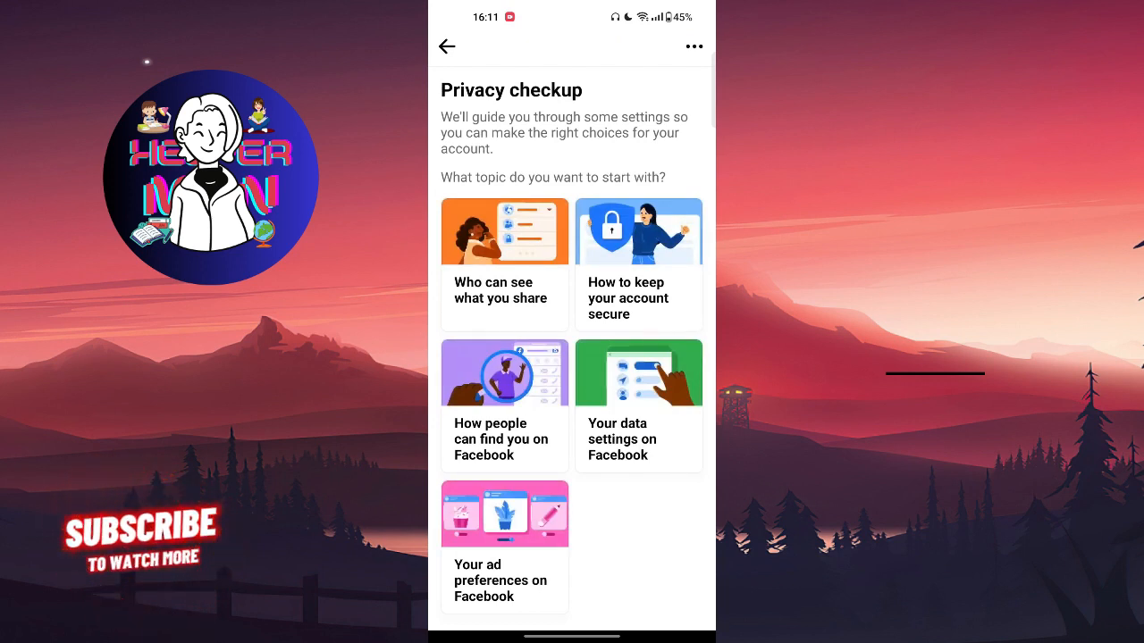
click(504, 263)
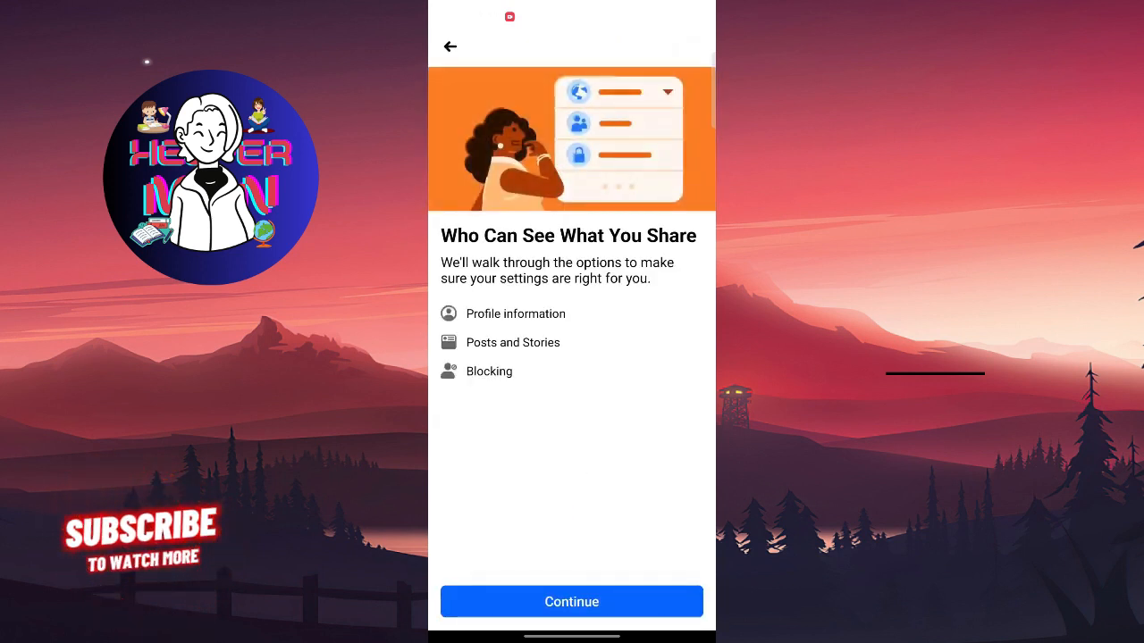
- Continue into Profile Information and expand the Public audience for the friends list
click(571, 601)
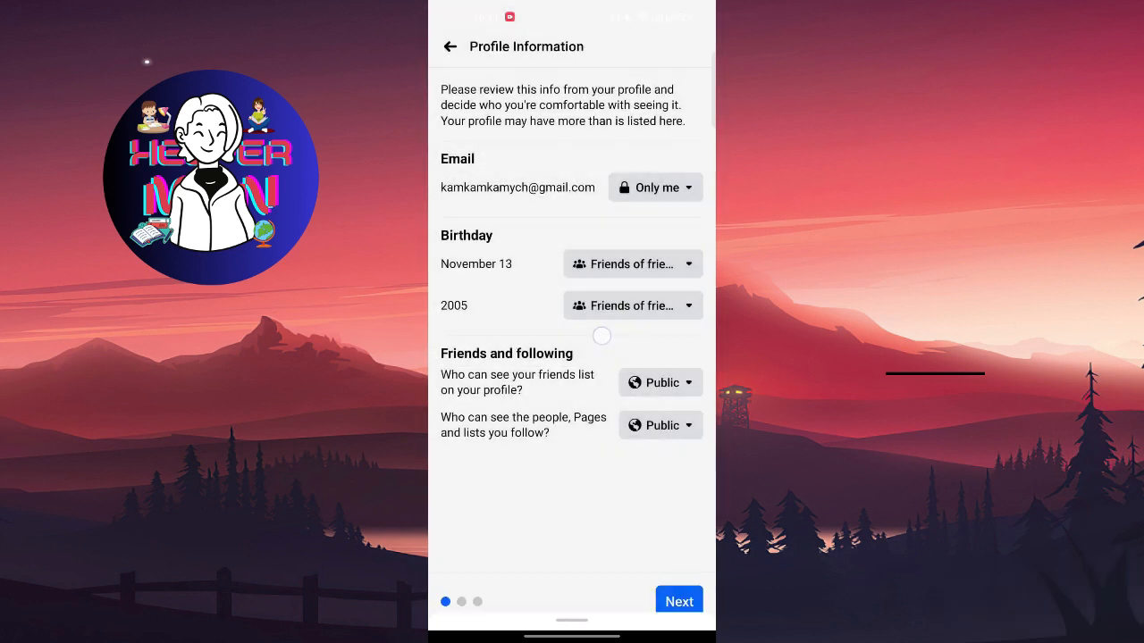
click(659, 383)
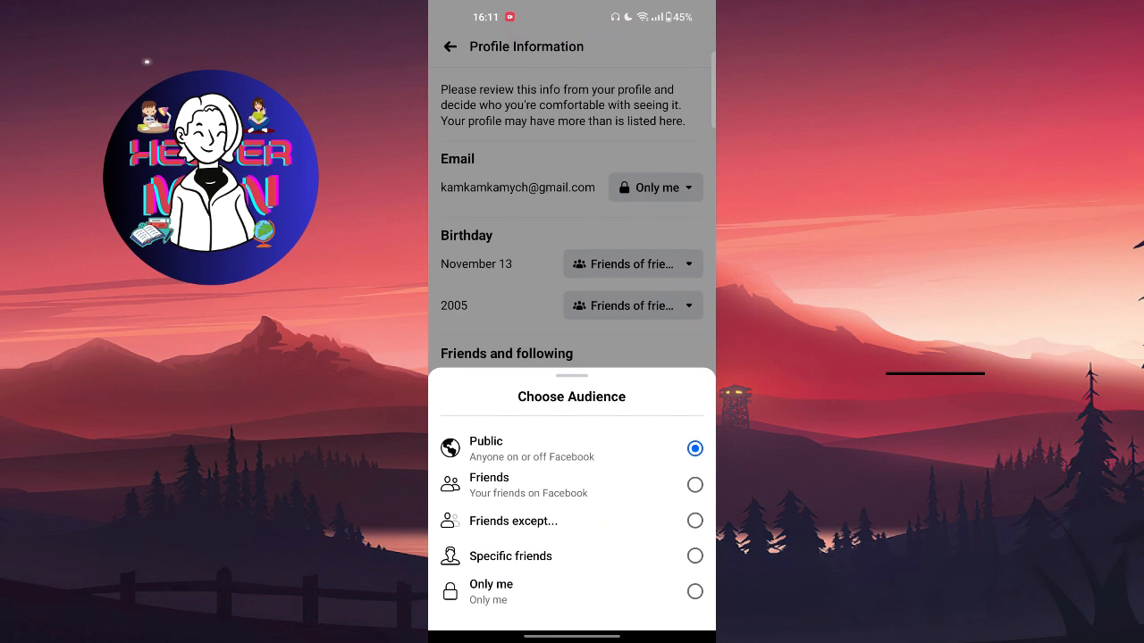
- Choose 'Only me' as the audience for the friends list on the profile
click(695, 448)
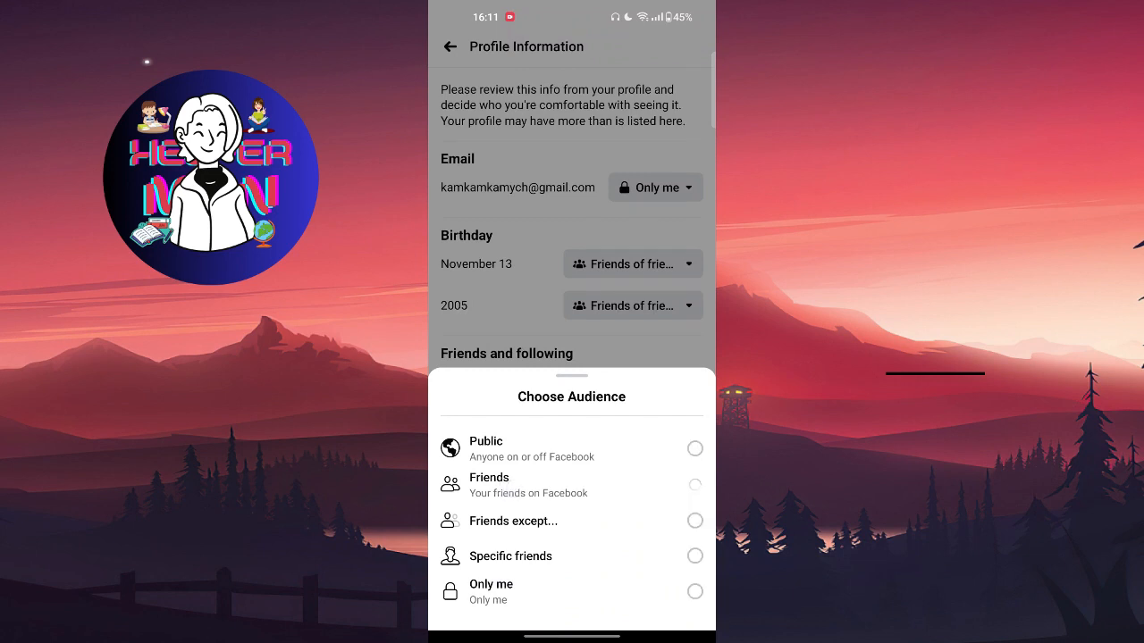
click(694, 484)
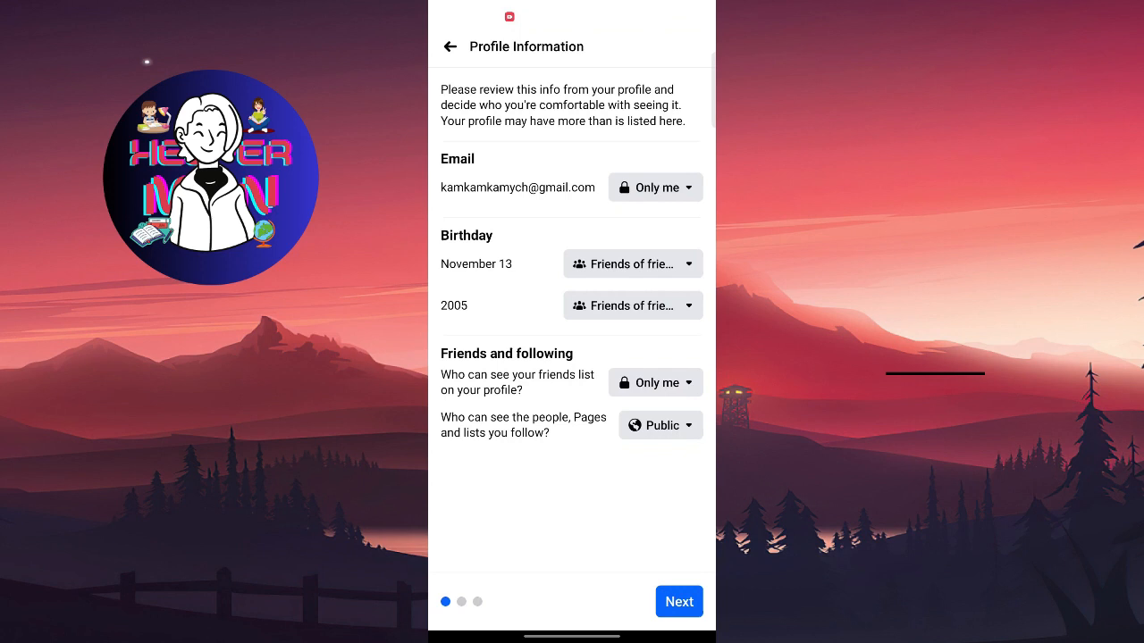
- Advance to Posts and Stories, then back out to the Privacy Checkup topic list
click(678, 601)
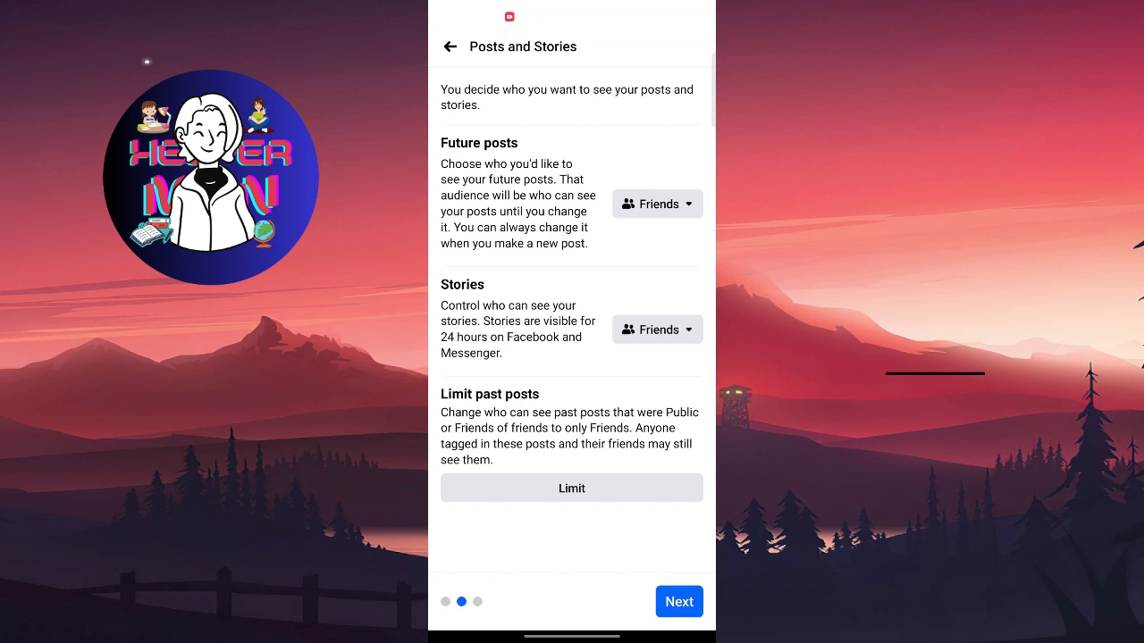
click(450, 46)
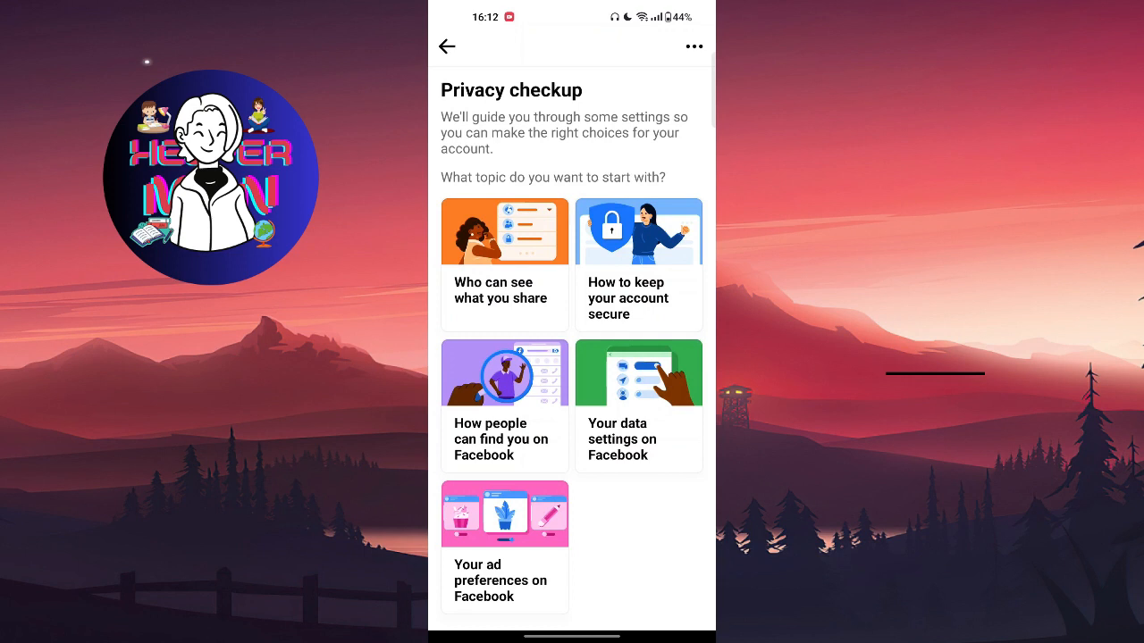
- Return to the Menu and choose 'Report a problem' under Help & support
click(447, 45)
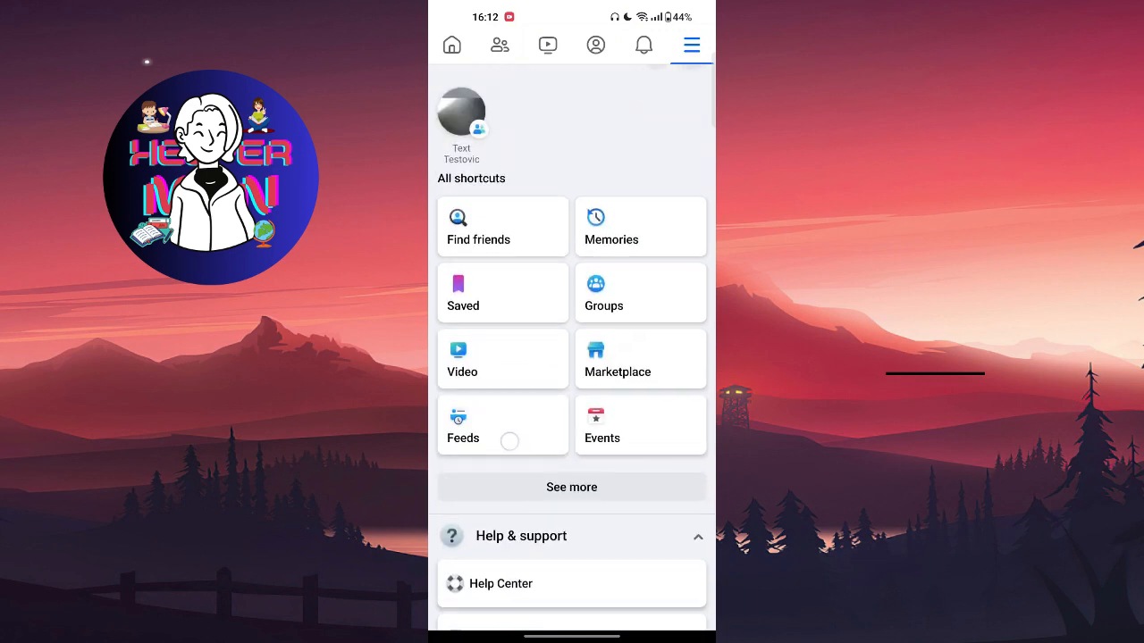
scroll(down, 3)
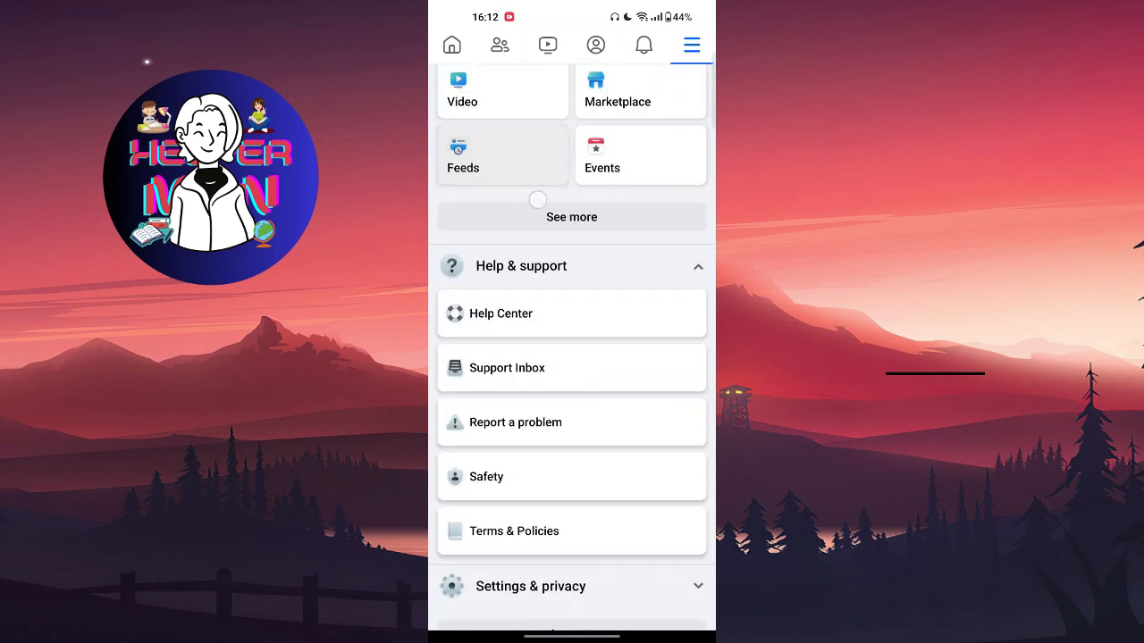
click(516, 421)
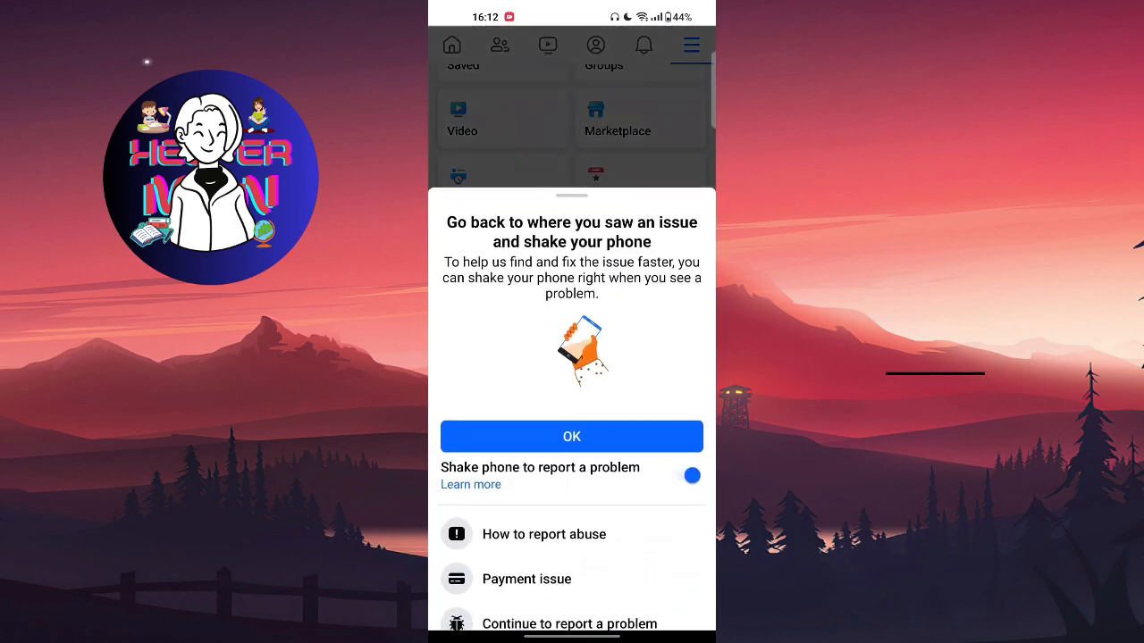
- Continue to the report form choosing 'Don't include in report' for logs and diagnostics
click(571, 437)
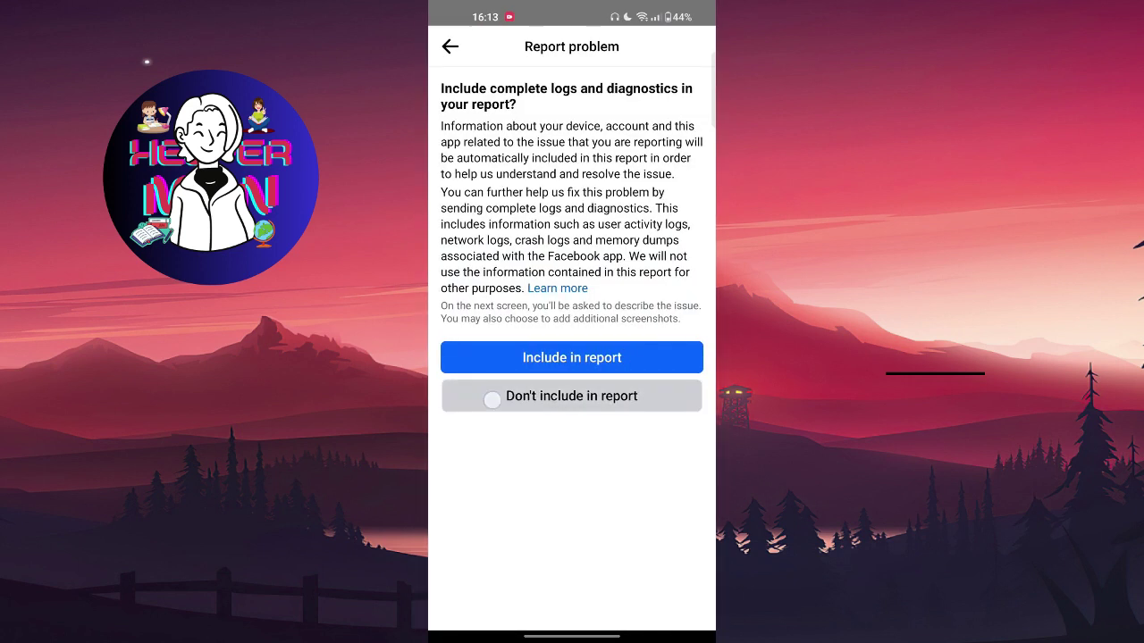
click(571, 358)
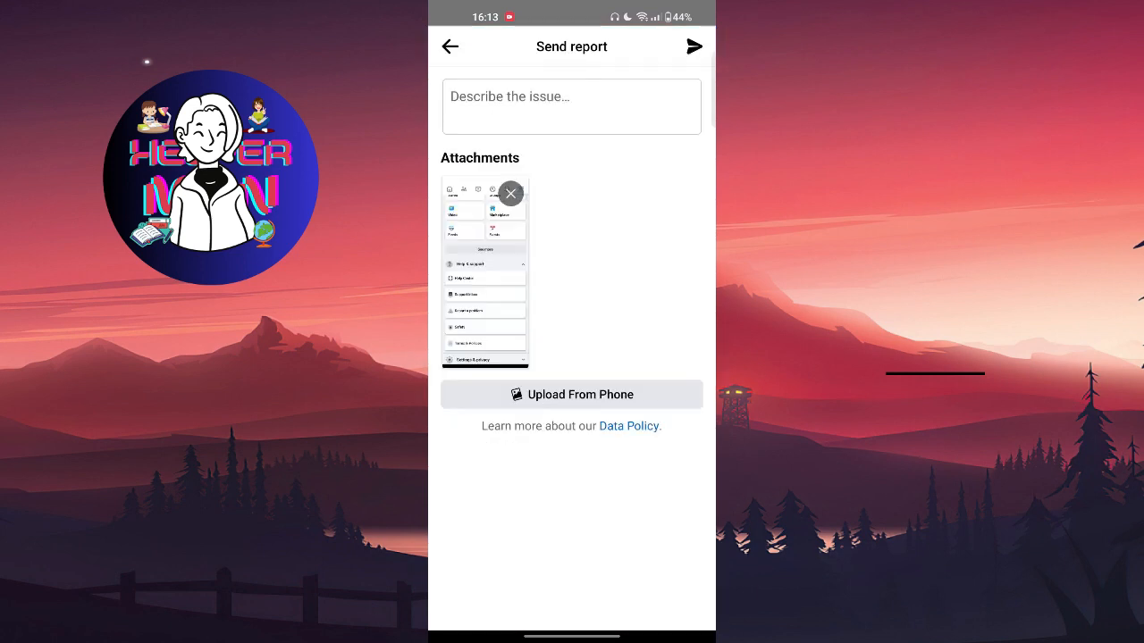
- Leave the send-report screen unsent and return to the Menu
click(571, 107)
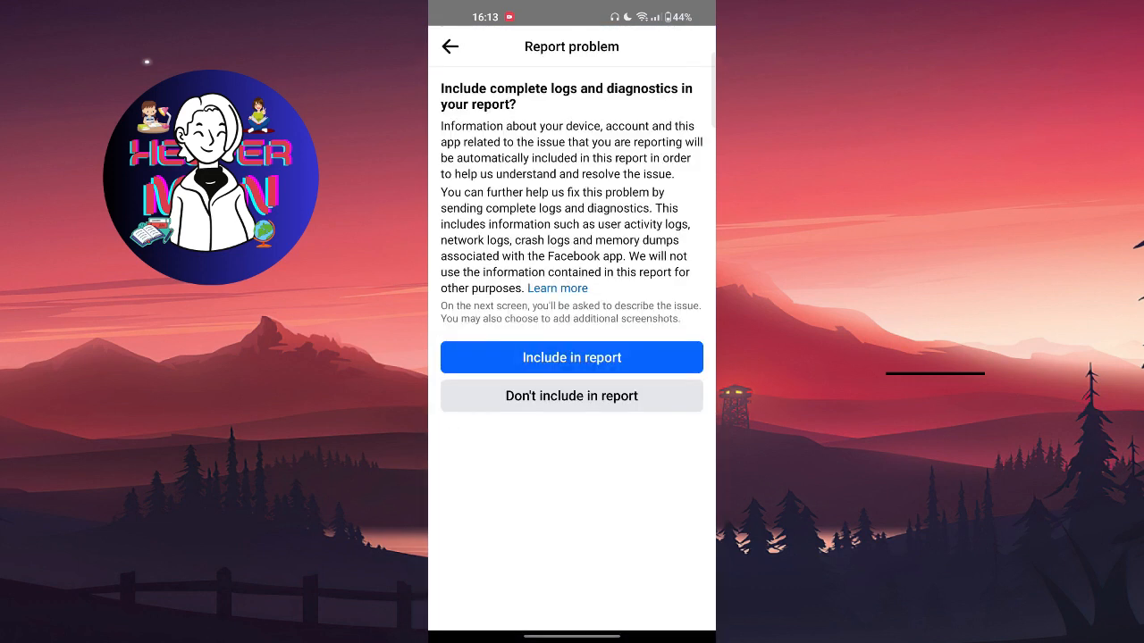
click(450, 47)
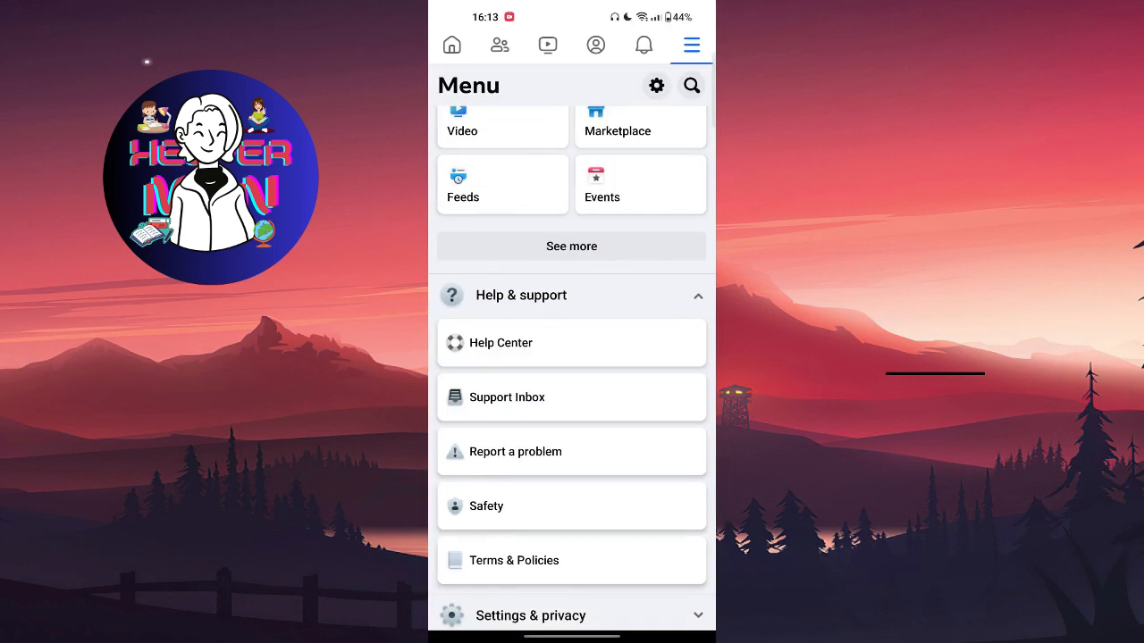